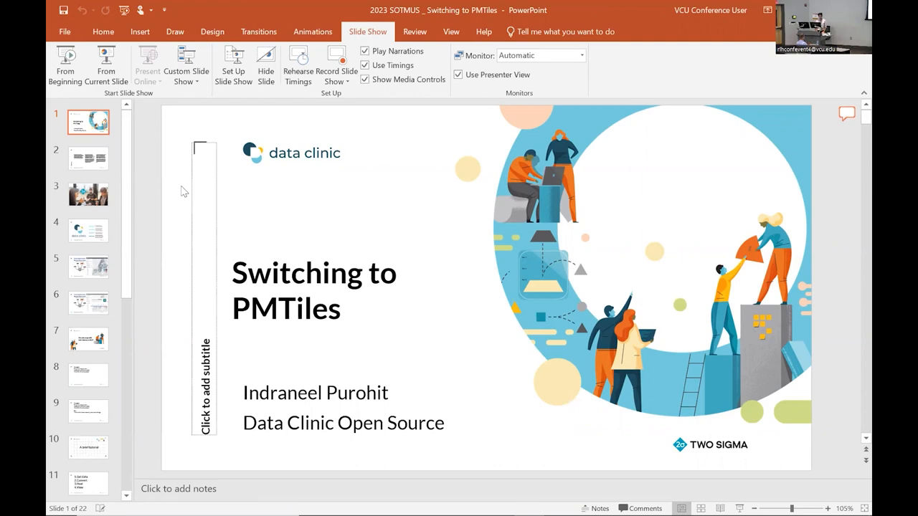
Jump to slide 3, the photo of people working with the Two Sigma logo.
{"action": "left_click", "coordinate": [87, 195]}
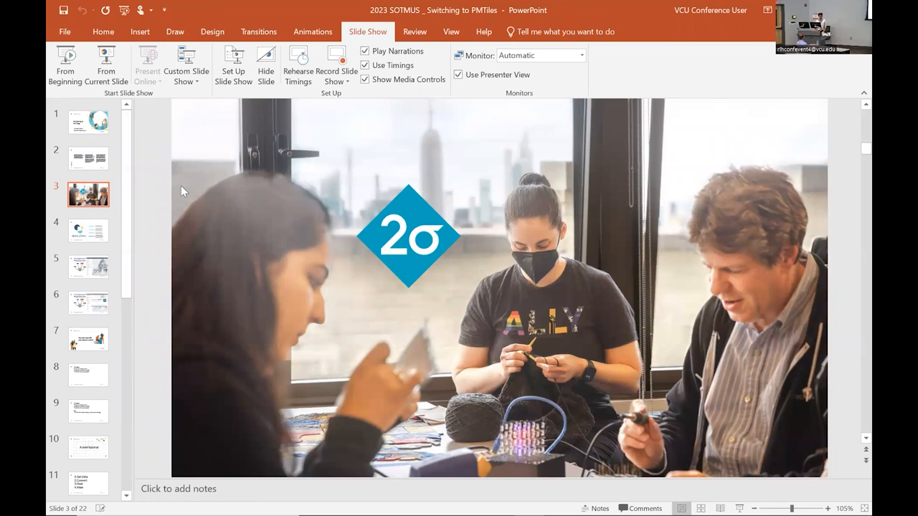
Advance through the deck to slide 10, 'A brief tutorial'.
{"action": "left_click", "coordinate": [87, 231]}
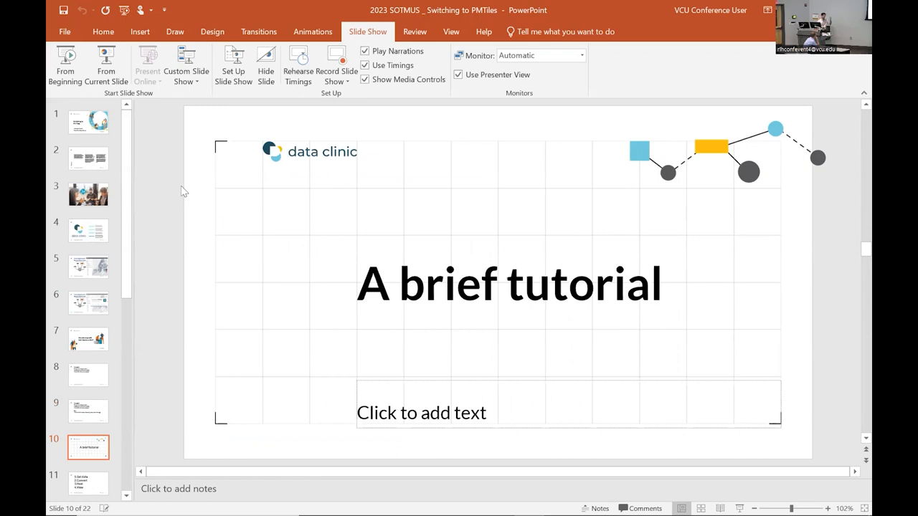
Display slide 12, 'Getting map data', with its usability speaker note.
{"action": "left_click", "coordinate": [87, 482]}
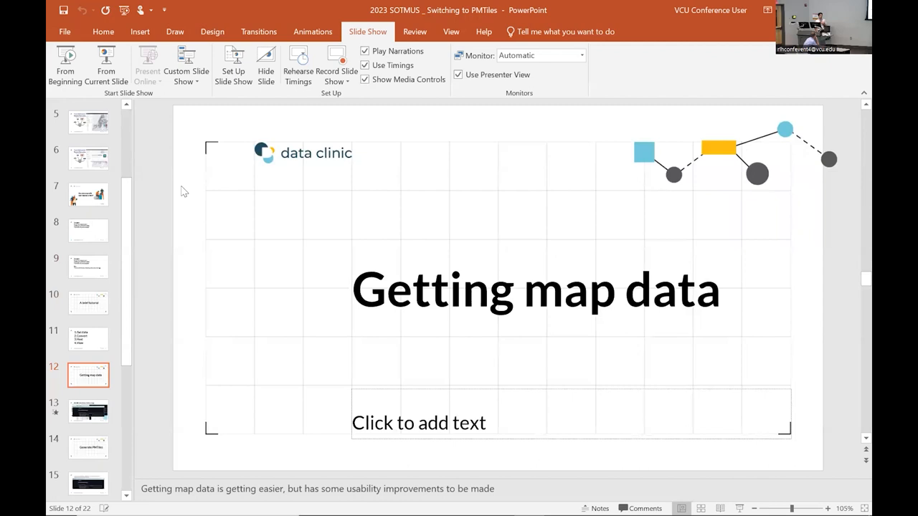
{"action": "mouse_move", "coordinate": [435, 165]}
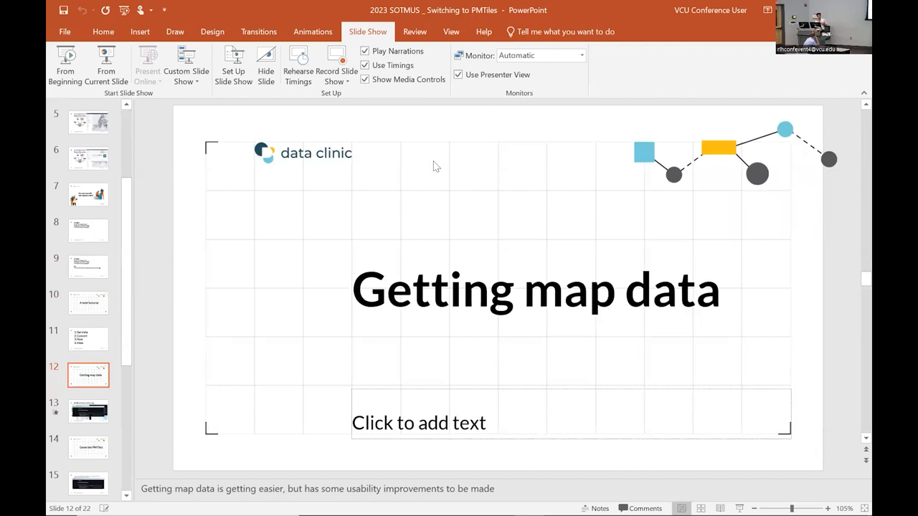
{"action": "mouse_move", "coordinate": [166, 117]}
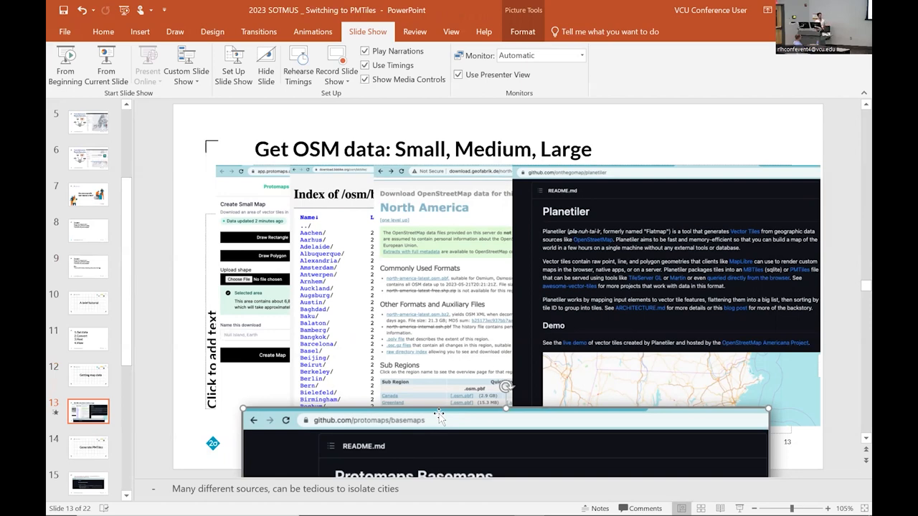
{"action": "mouse_move", "coordinate": [457, 452]}
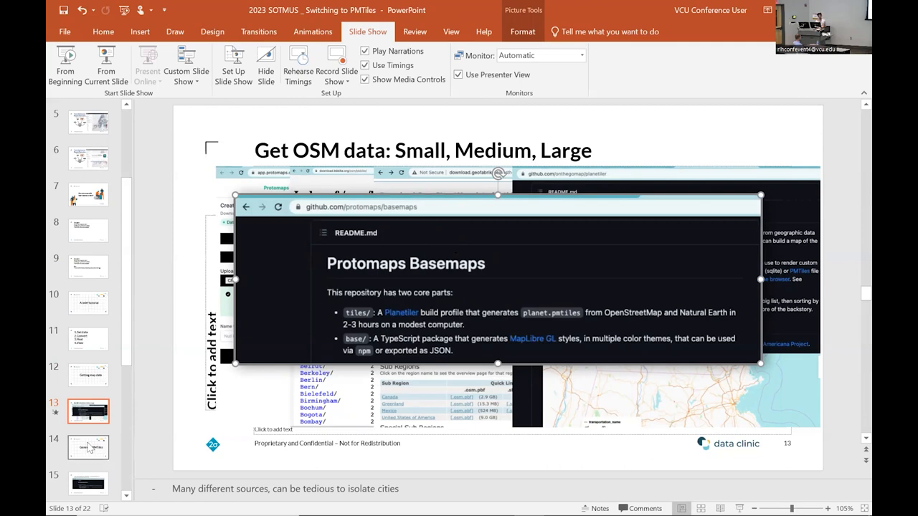
{"action": "mouse_move", "coordinate": [88, 446]}
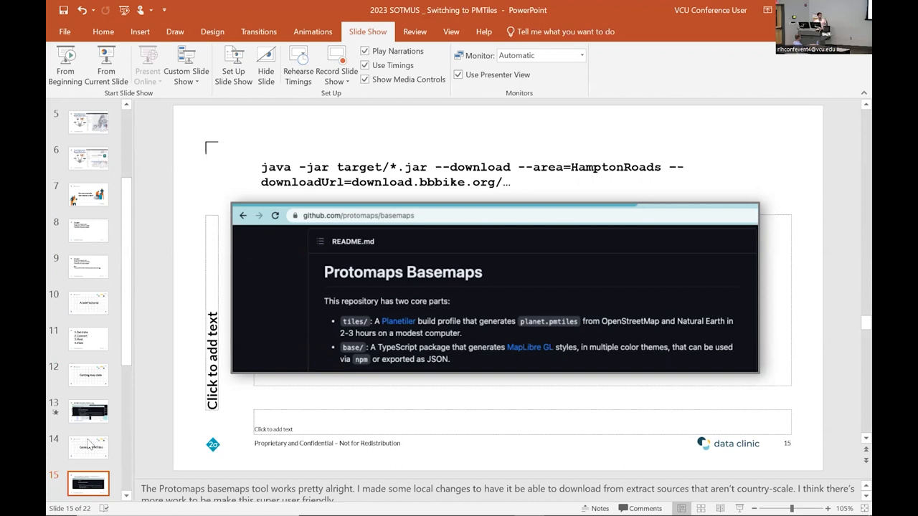
{"action": "mouse_move", "coordinate": [169, 369]}
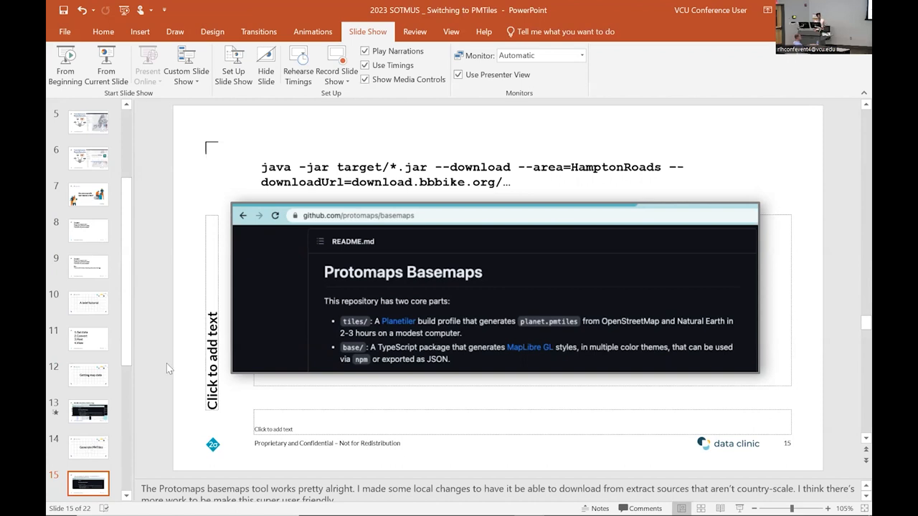
Show slide 16, 'What about your data?', with the PMTiles archive commands.
{"action": "scroll", "scroll_direction": "down", "scroll_amount": 3}
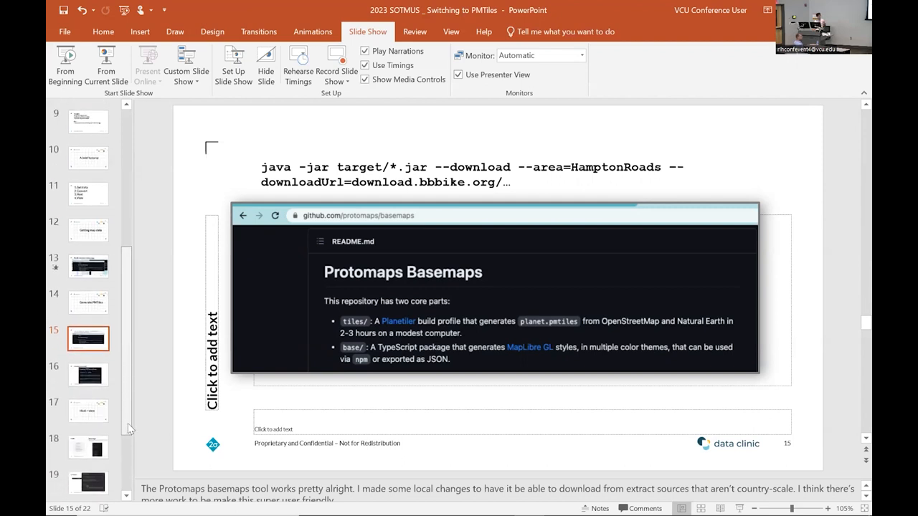
{"action": "scroll", "scroll_direction": "down", "scroll_amount": 3}
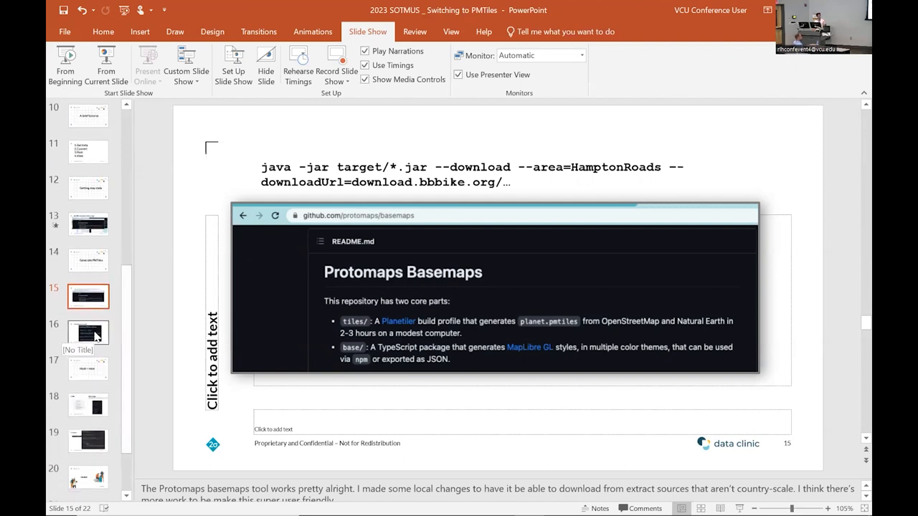
{"action": "left_click", "coordinate": [88, 332]}
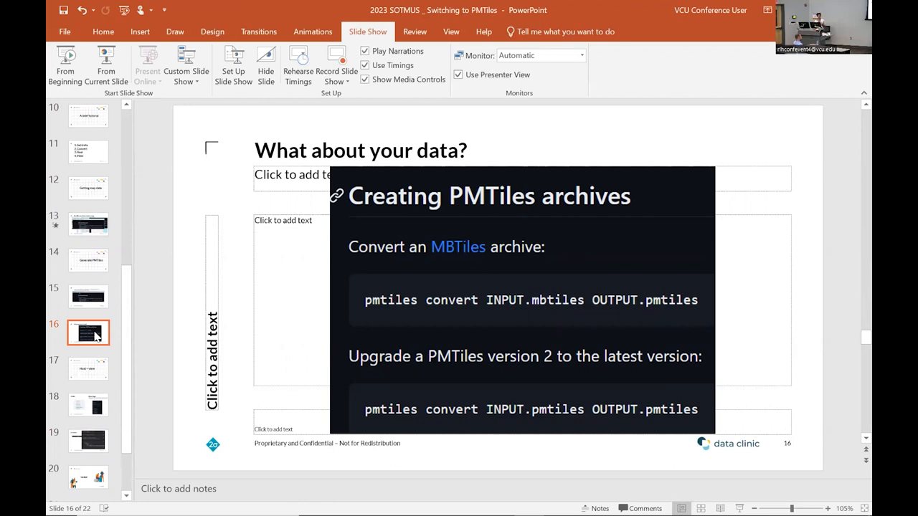
{"action": "mouse_move", "coordinate": [87, 369]}
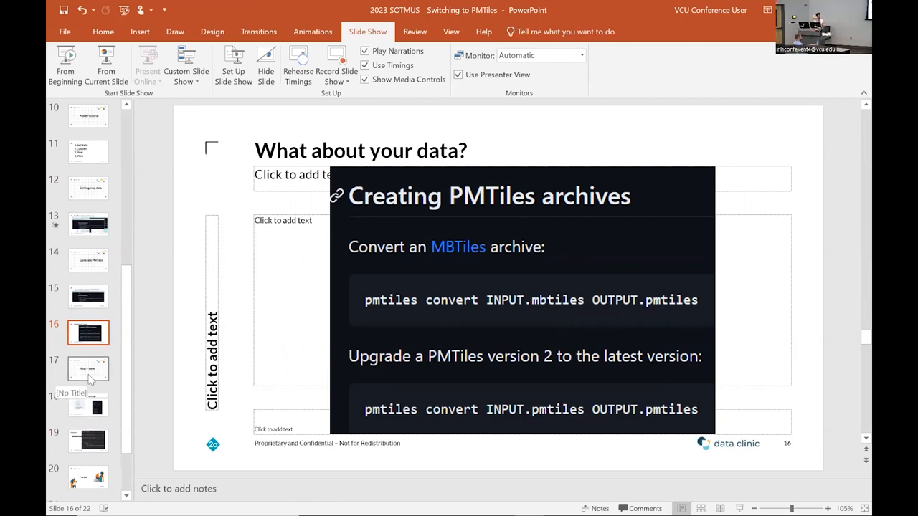
Go through 'Host + view' and the CDN slide to slide 19, 'Render!'.
{"action": "left_click", "coordinate": [88, 368]}
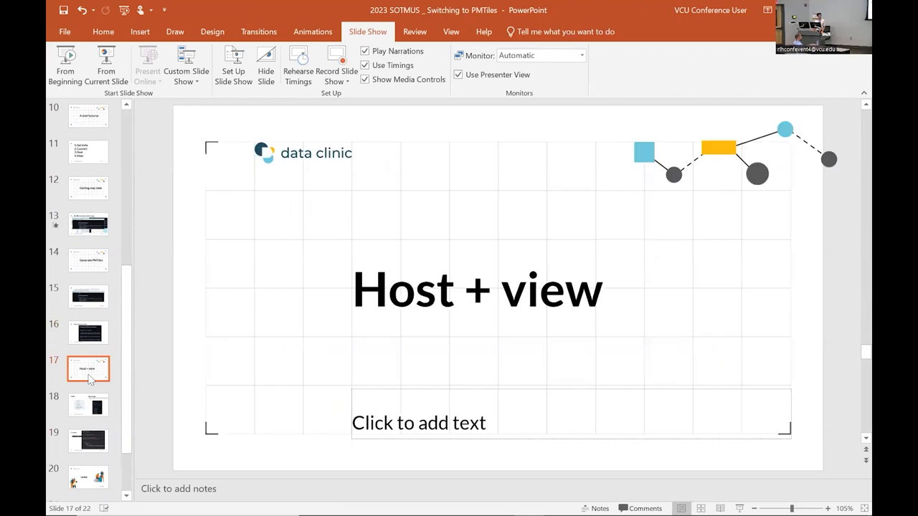
{"action": "left_click", "coordinate": [87, 404]}
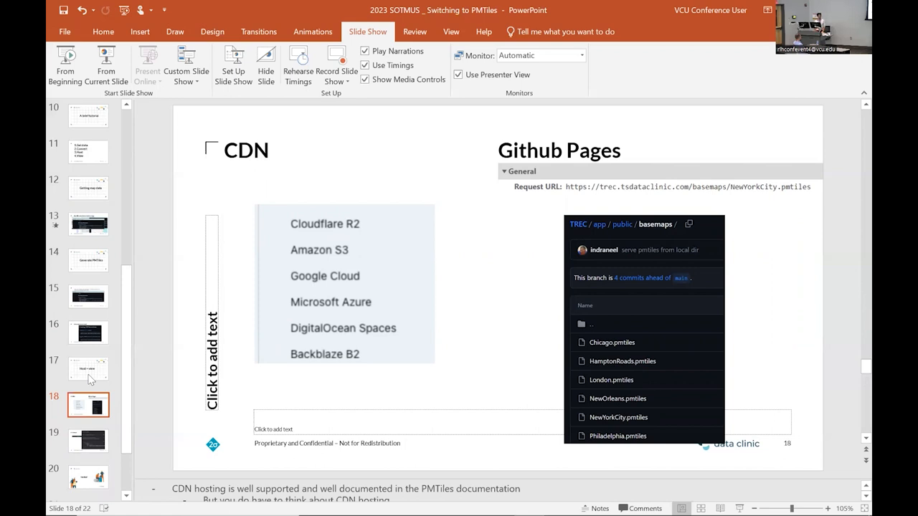
{"action": "scroll", "scroll_direction": "down", "scroll_amount": 3}
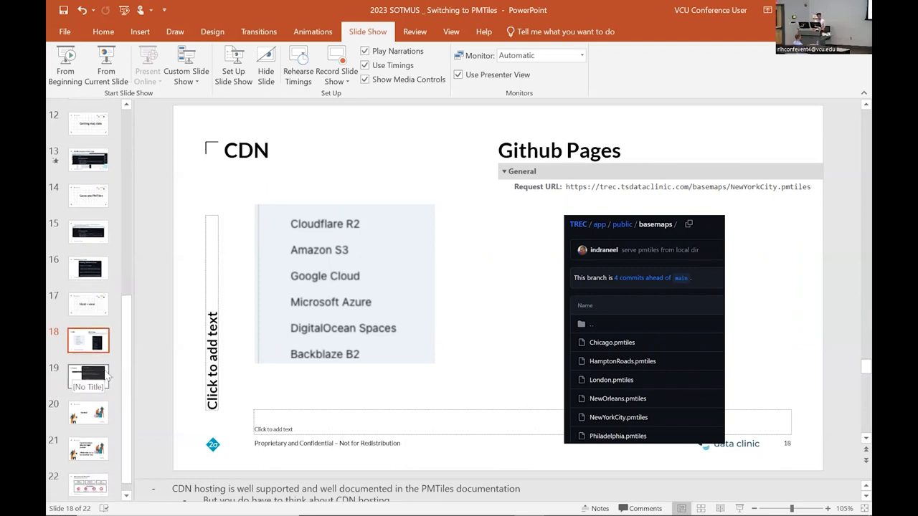
{"action": "left_click", "coordinate": [88, 376]}
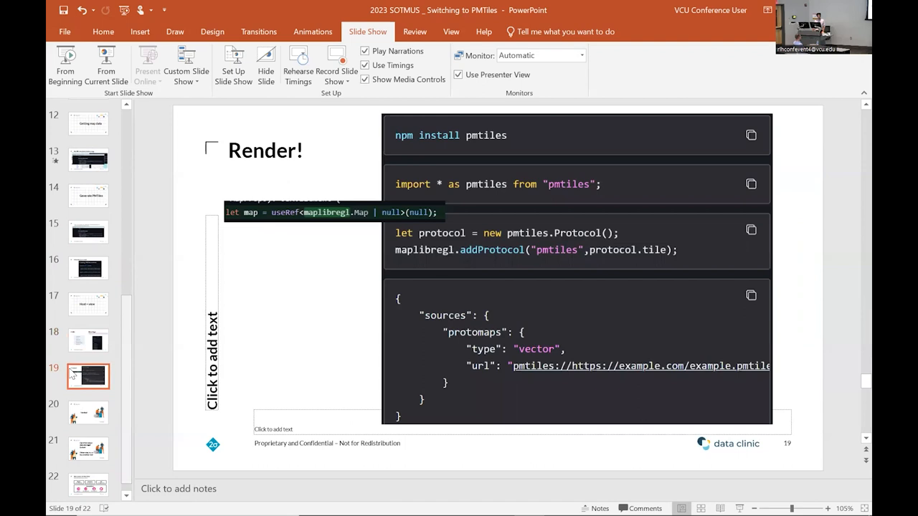